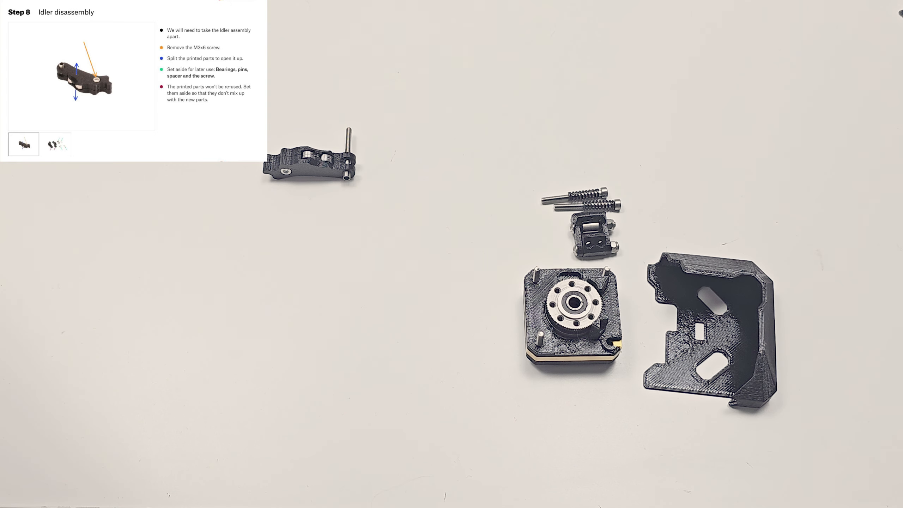
click(55, 144)
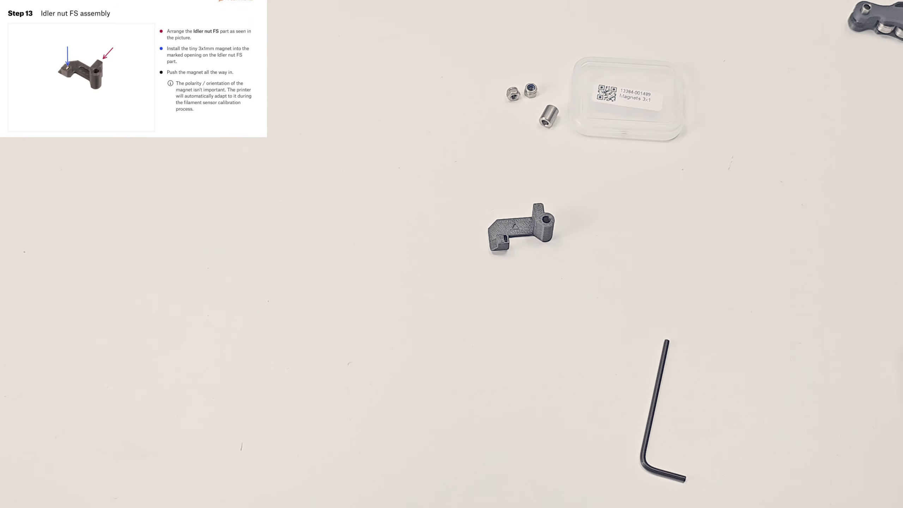
click(86, 140)
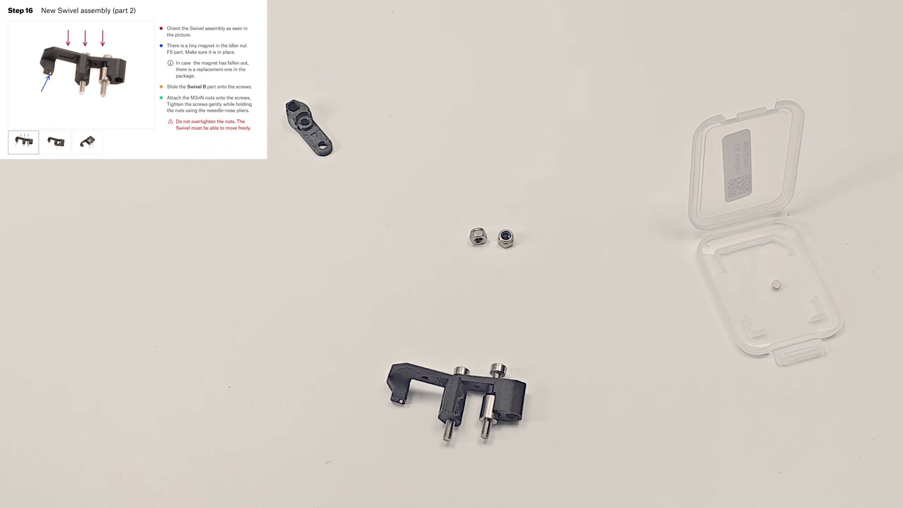
click(86, 143)
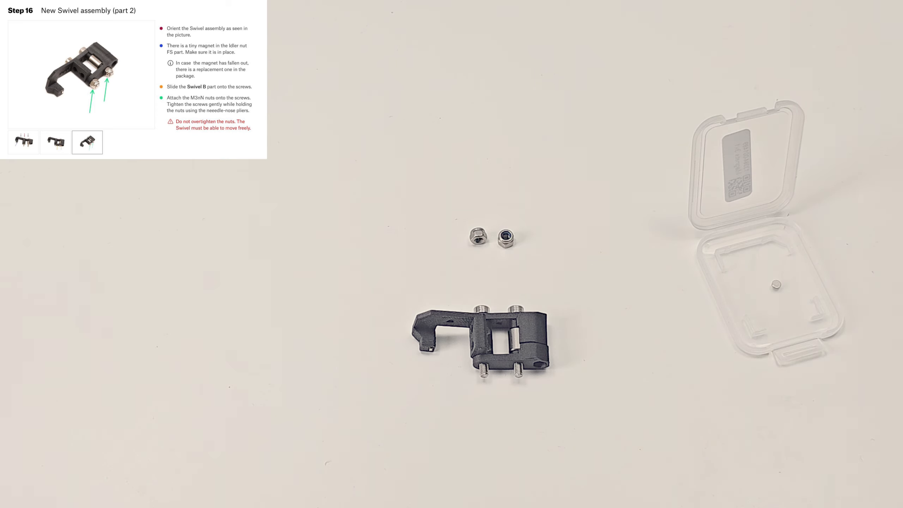